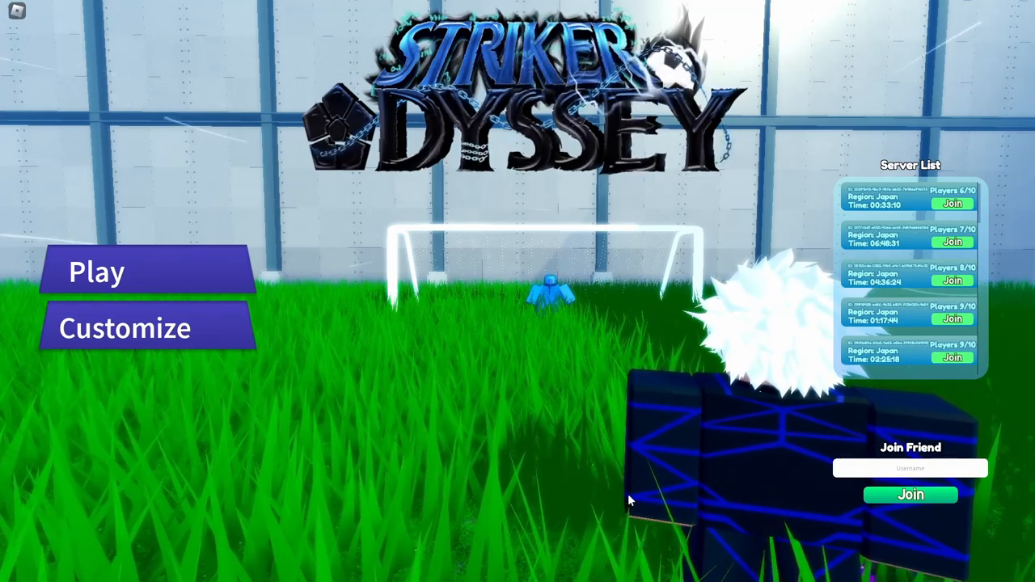
Enter character customization from the title screen via Customize.
click(125, 327)
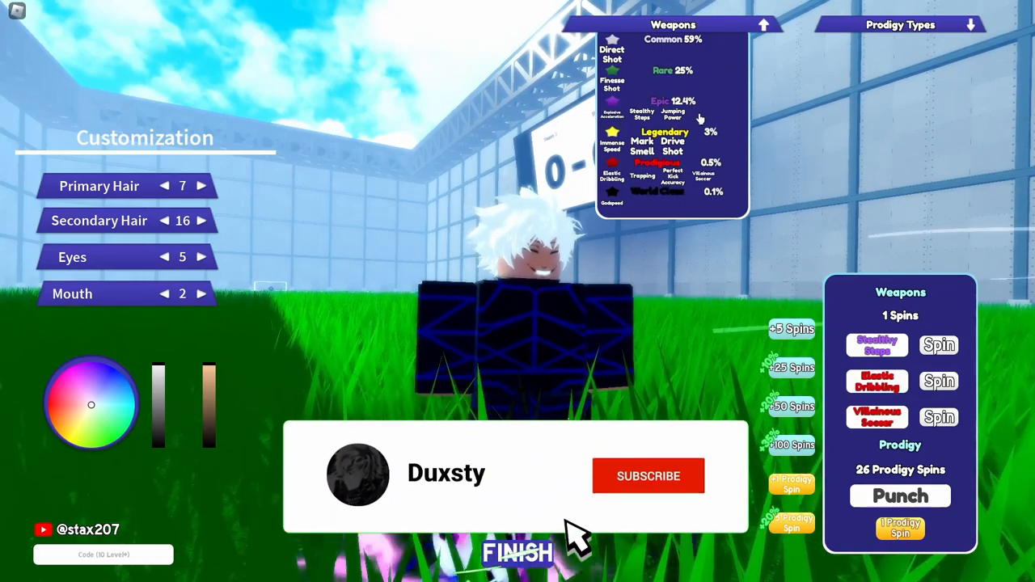
Expand the Prodigy Types odds list next to the weapon odds.
click(647, 475)
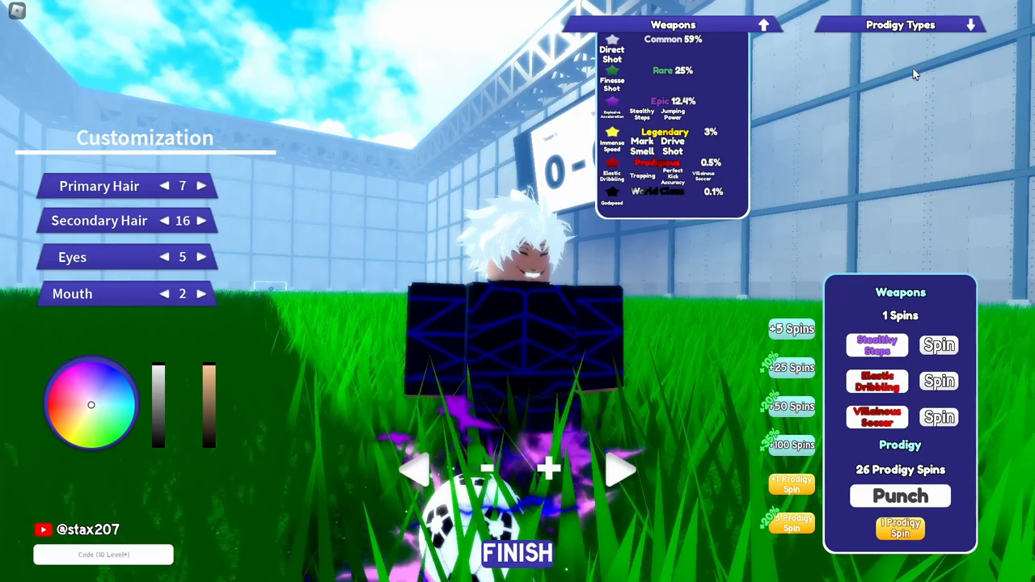
click(969, 24)
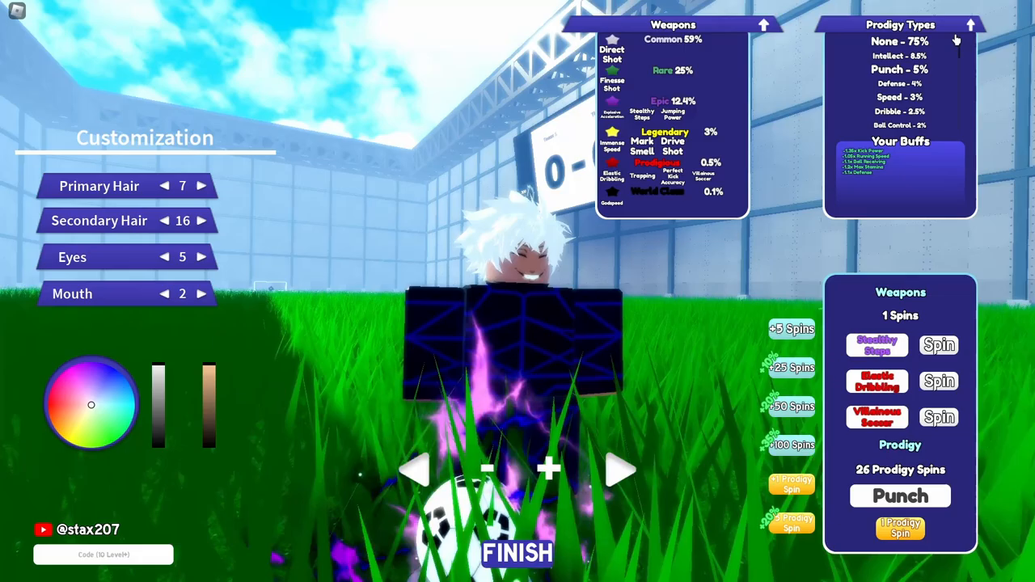
click(970, 24)
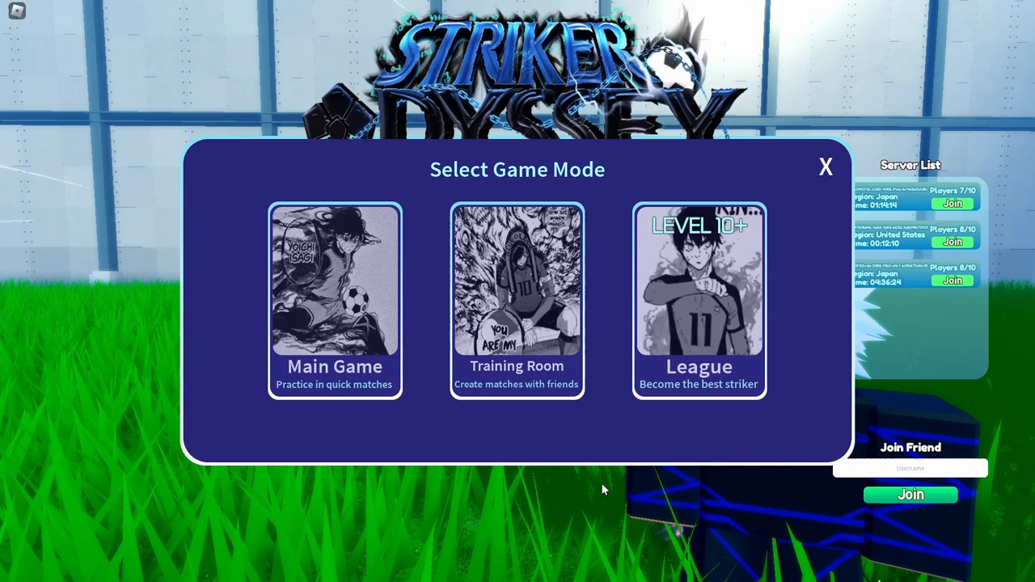
mouse_move(434, 435)
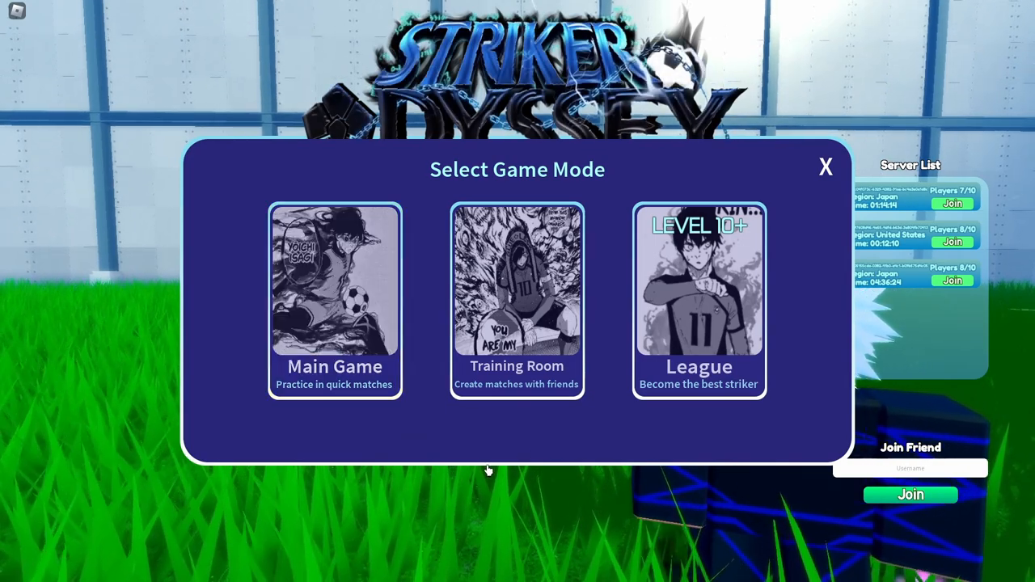
mouse_move(631, 327)
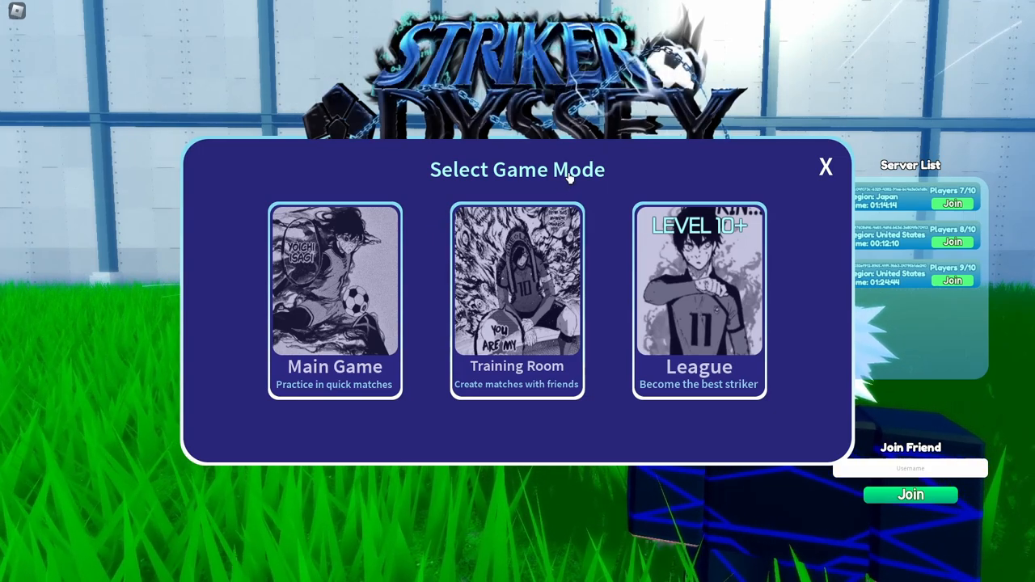
mouse_move(517, 283)
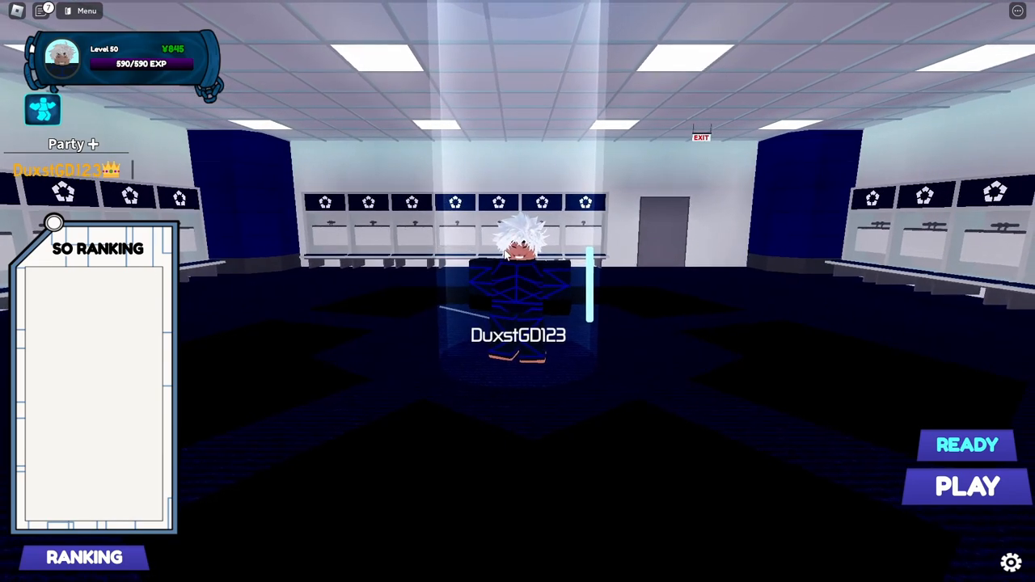
click(84, 557)
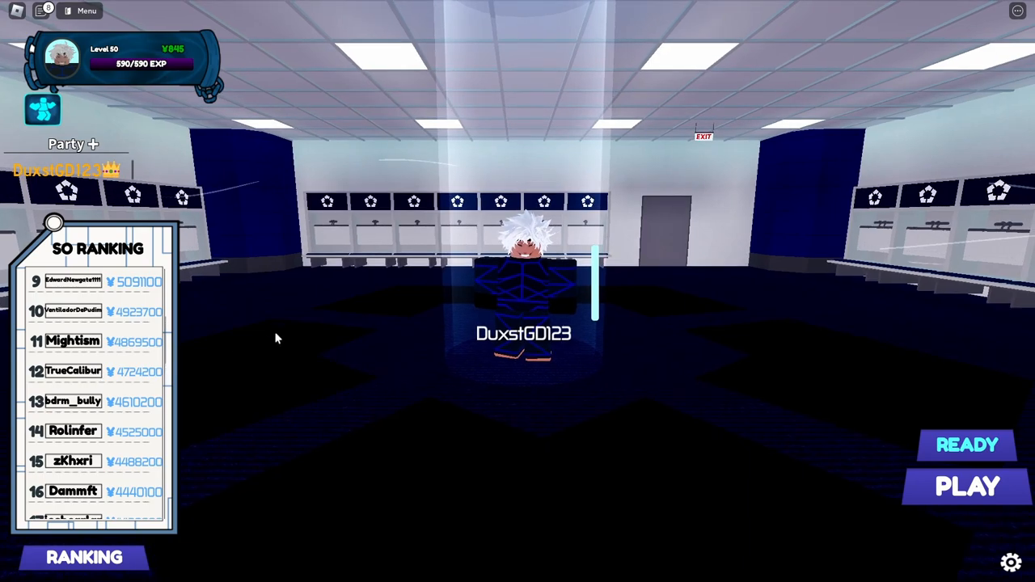
scroll(down, 3)
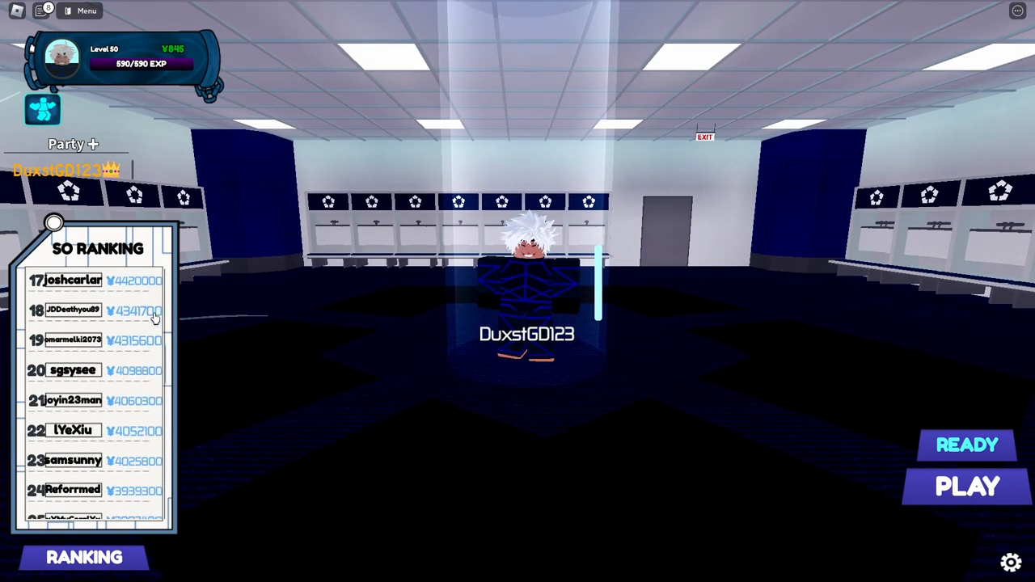
scroll(down, 3)
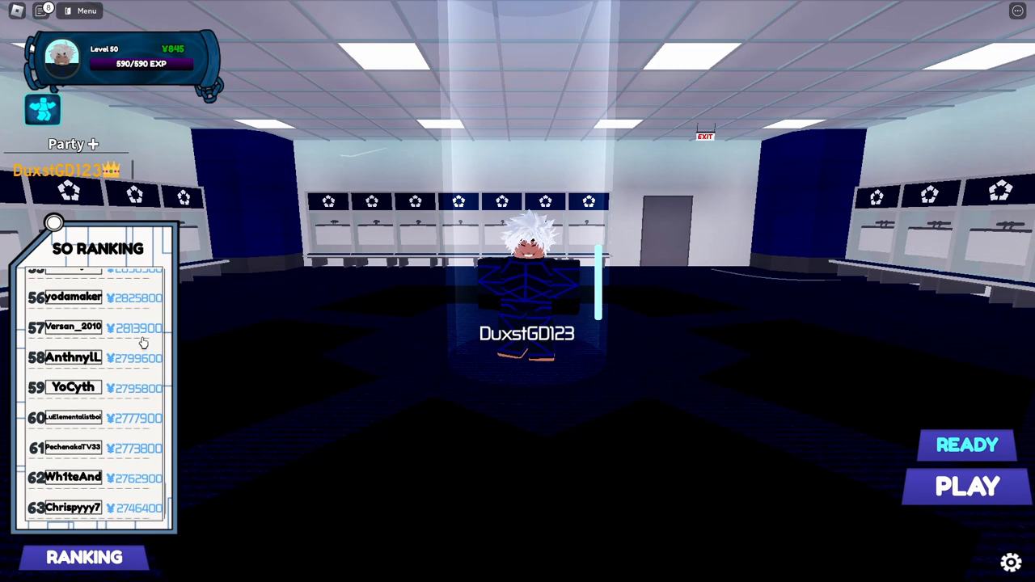
scroll(down, 3)
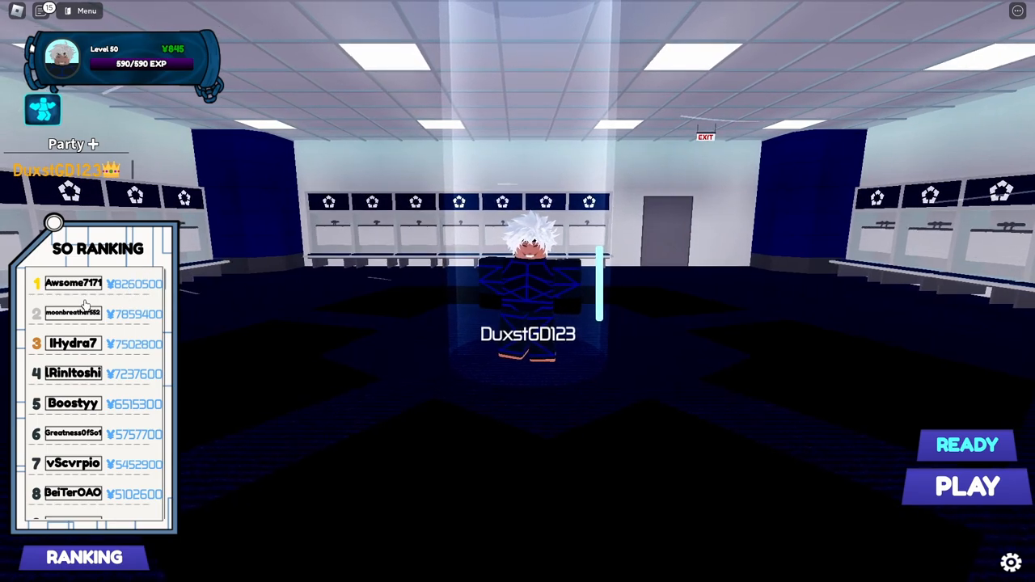
mouse_move(408, 294)
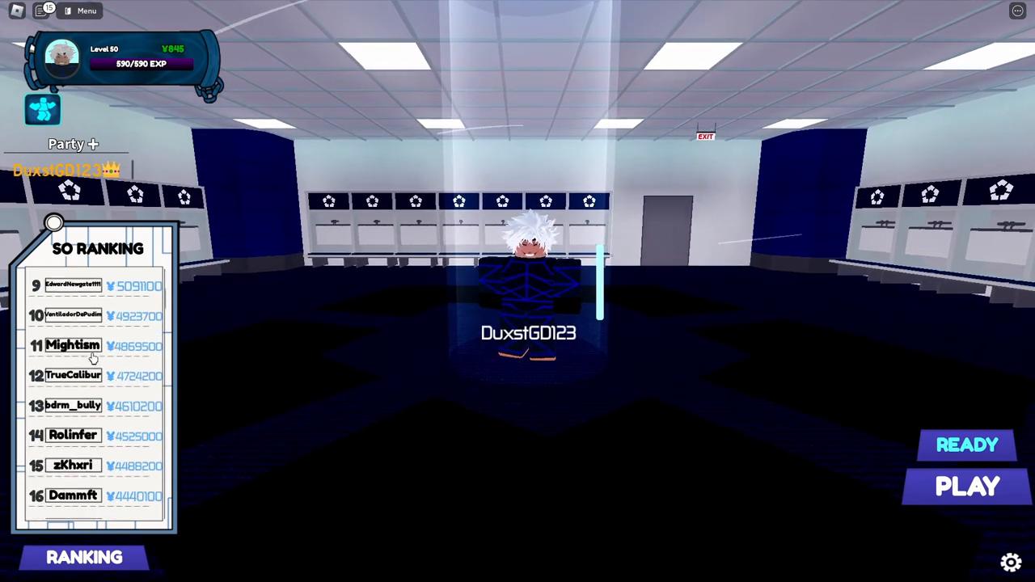
scroll(down, 3)
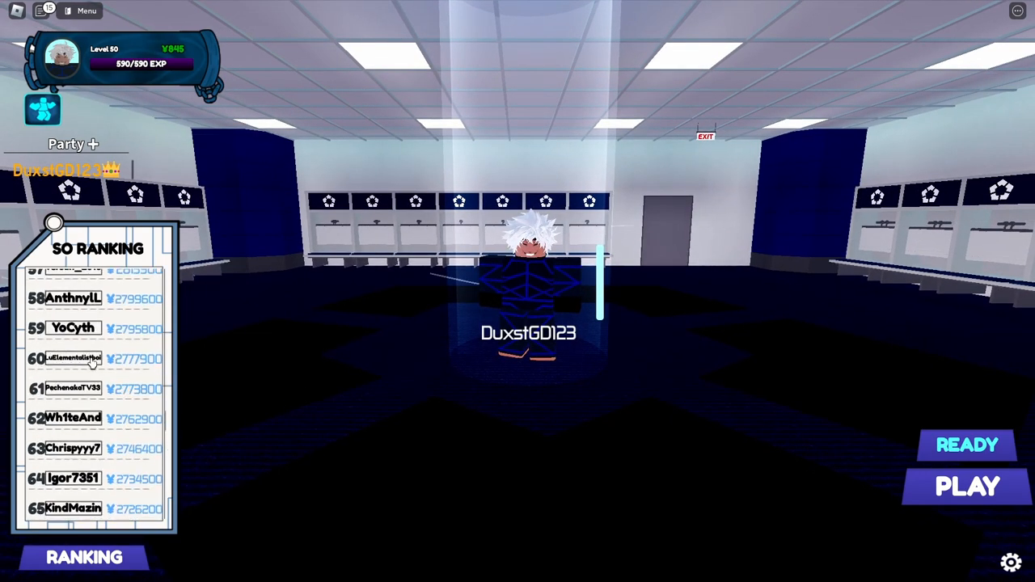
scroll(down, 3)
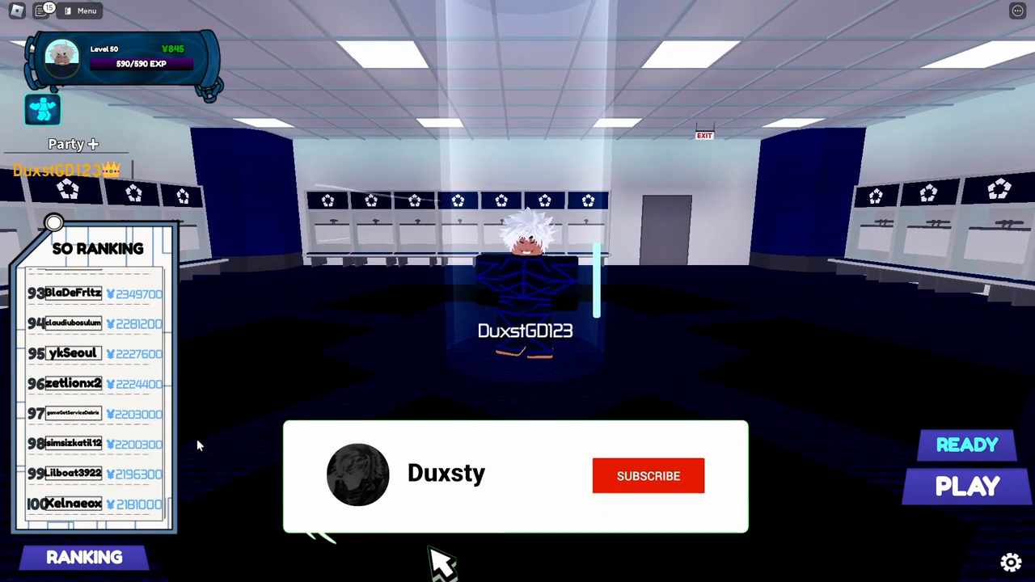
click(647, 475)
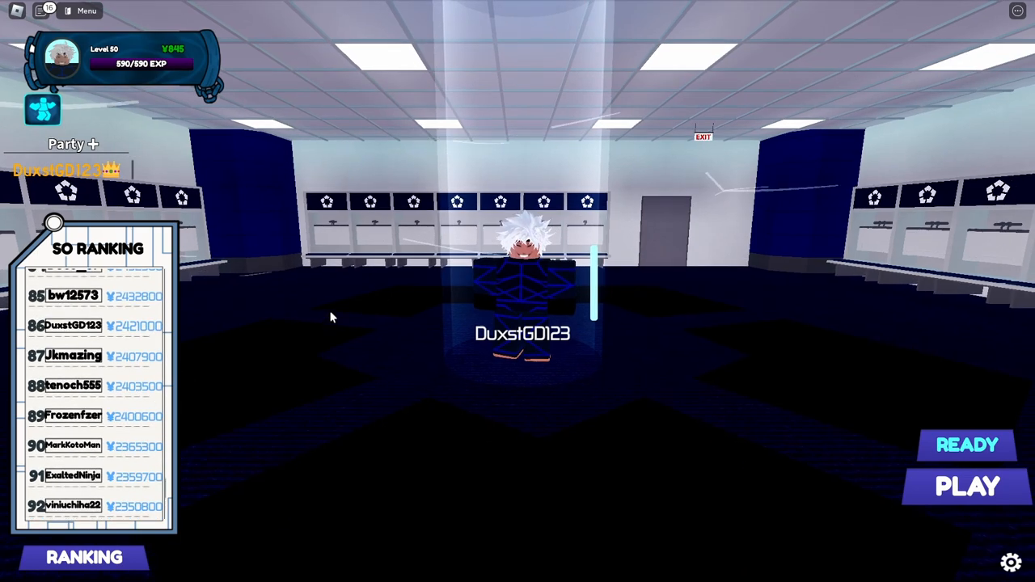
mouse_move(314, 298)
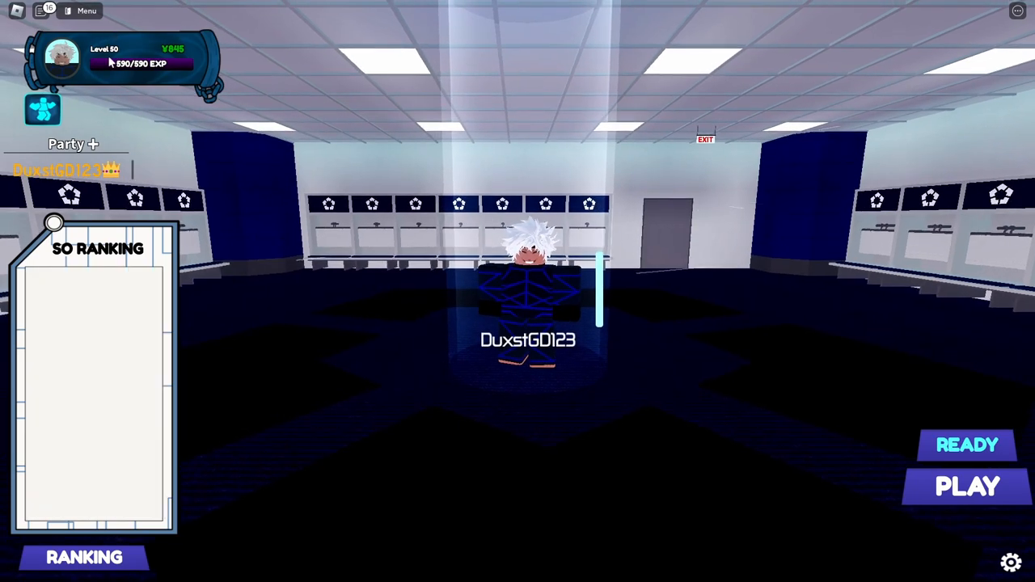
click(84, 556)
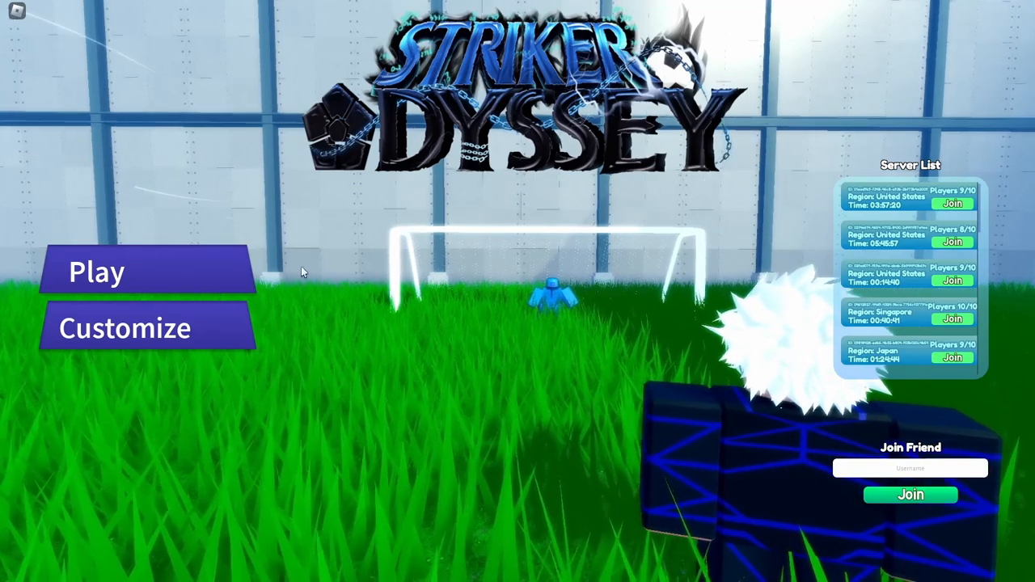
Bring up the game mode selection (Main Game, Training Room, League) via Play.
click(96, 271)
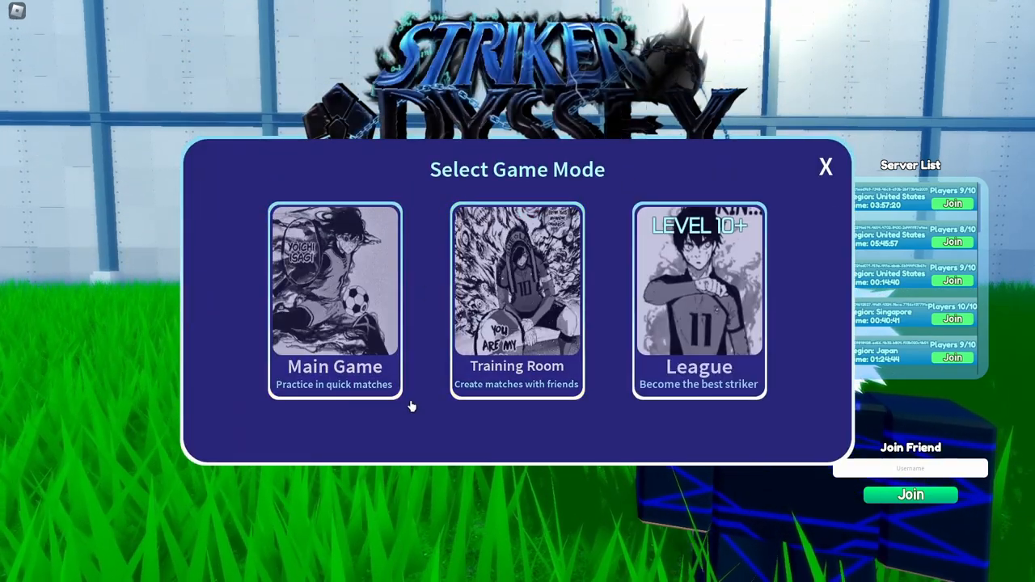
mouse_move(418, 302)
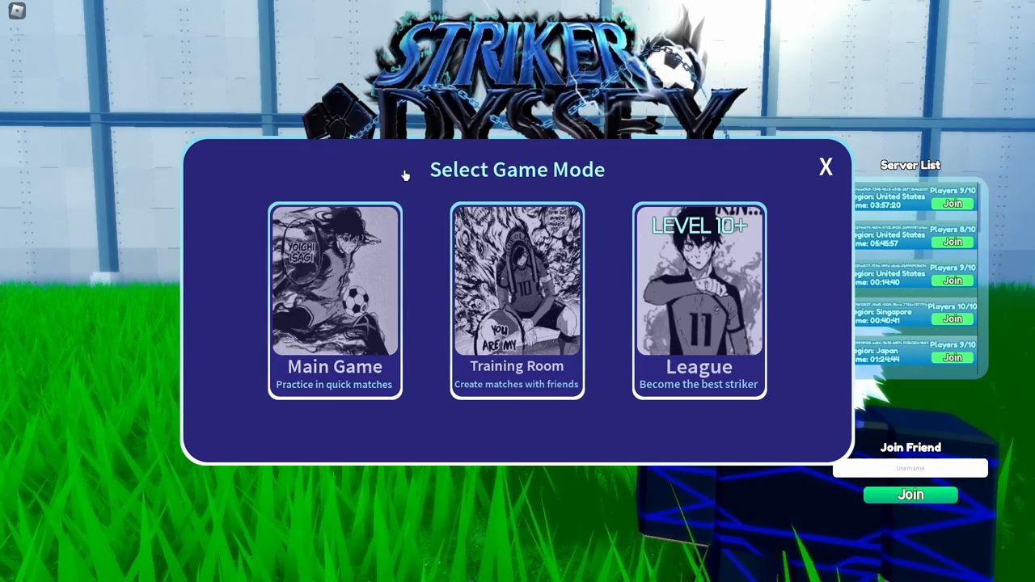
mouse_move(595, 166)
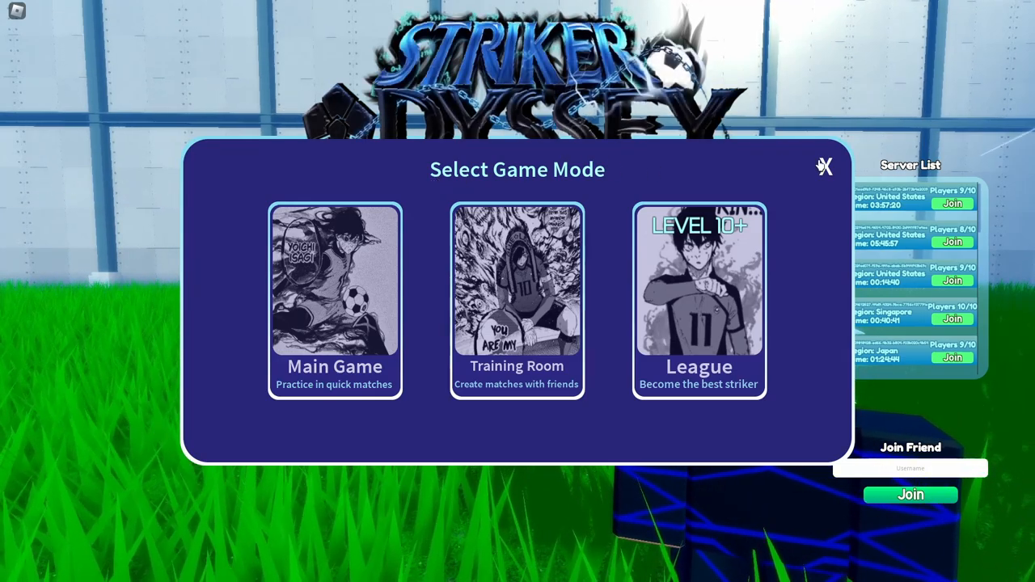
Dismiss the Select Game Mode dialog, returning to the title screen.
click(825, 167)
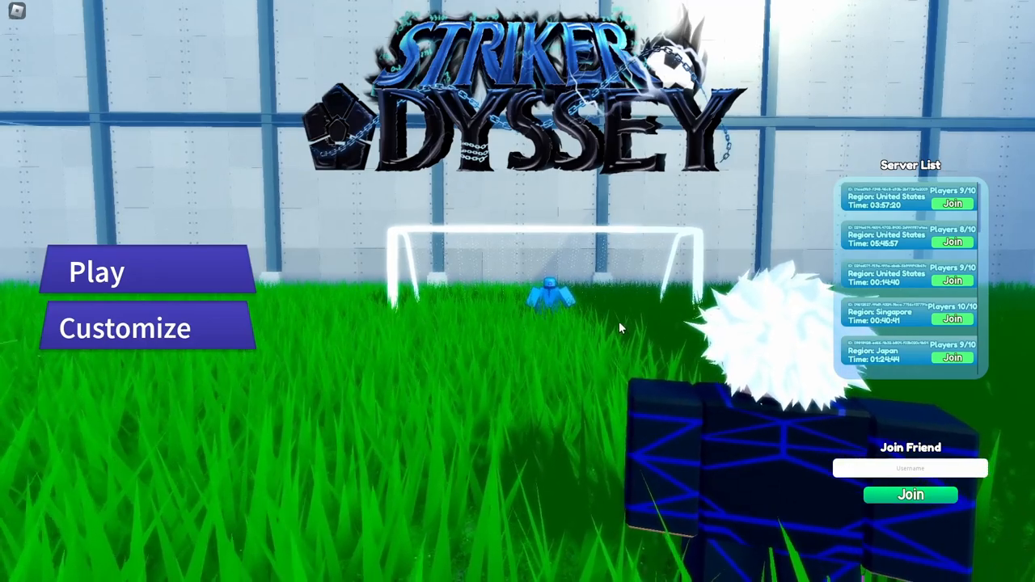